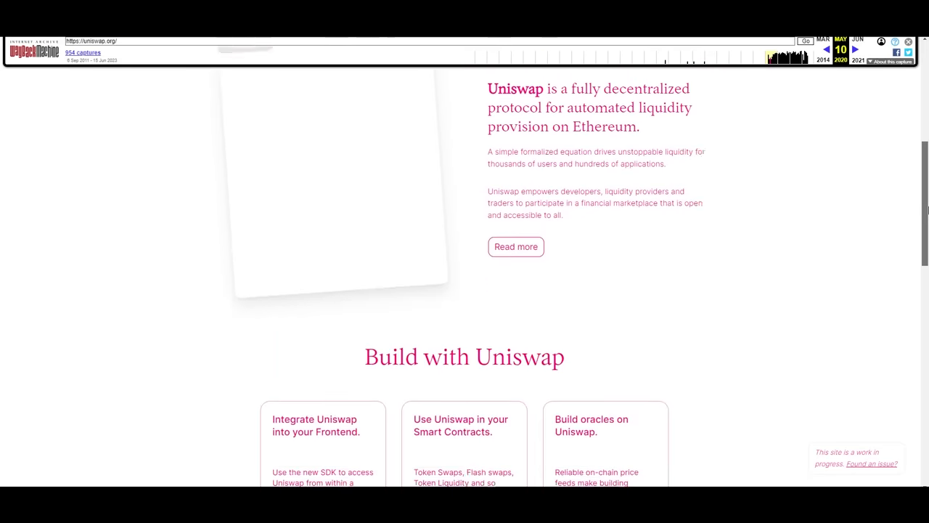
Scroll down through the Awwwards gallery of award-winning site thumbnails
scroll("down", 3)
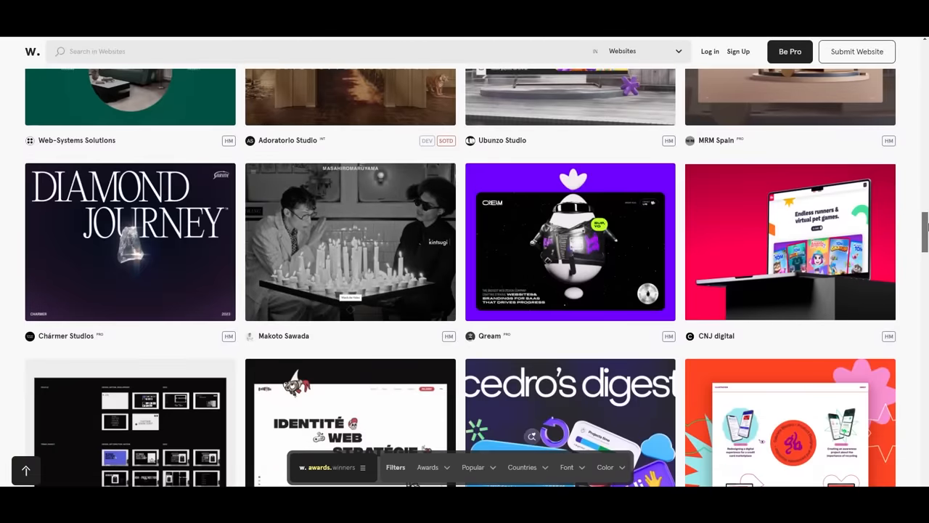
scroll("down", 3)
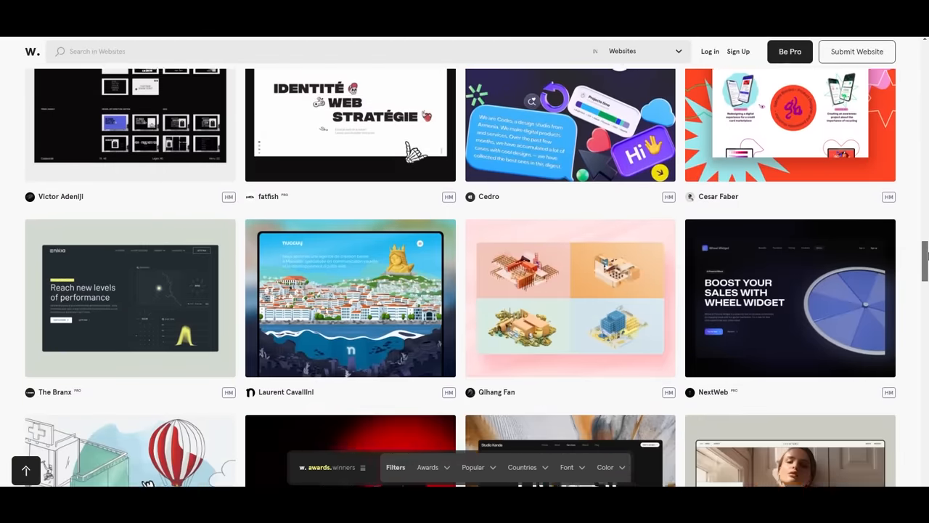
scroll("down", 3)
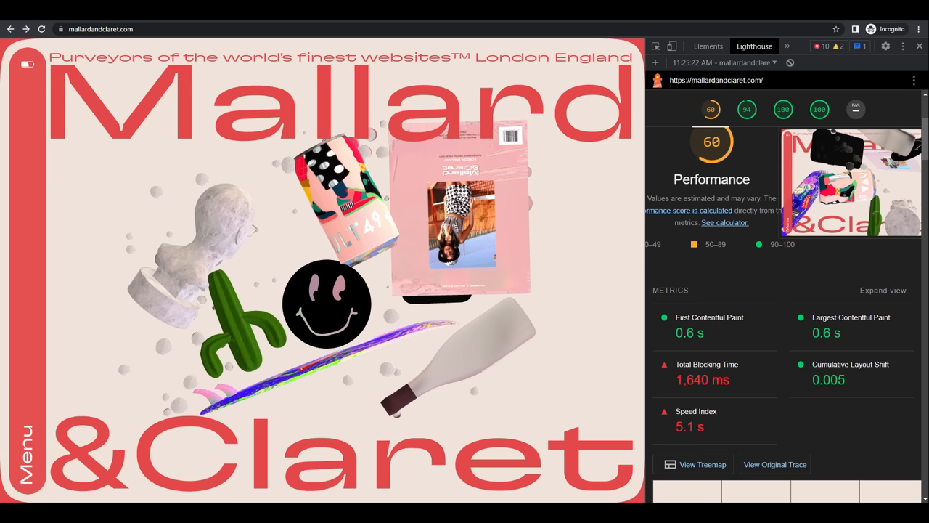
Enter tinytracks.app as the next site address
type("tinytracks.app")
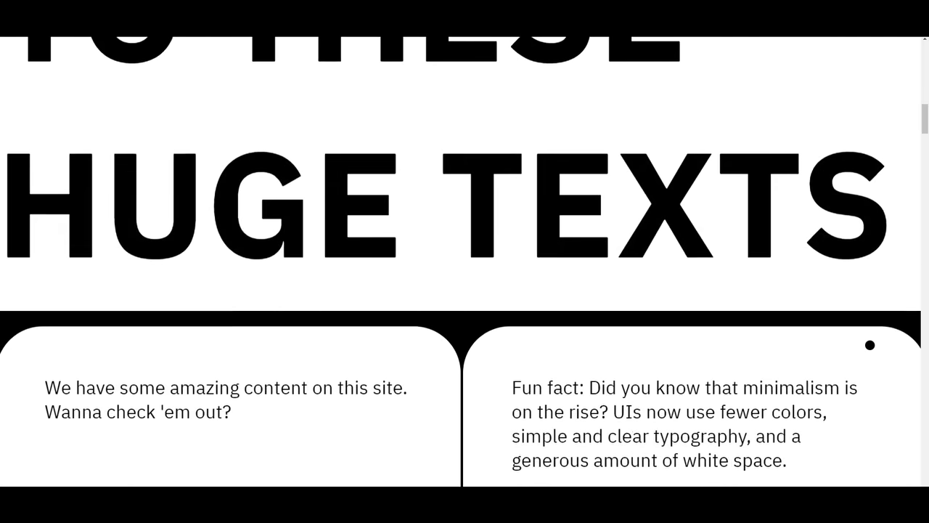
Scroll the big-typography page back up to the HUGE TEXTS heading and content cards
scroll("up", 3)
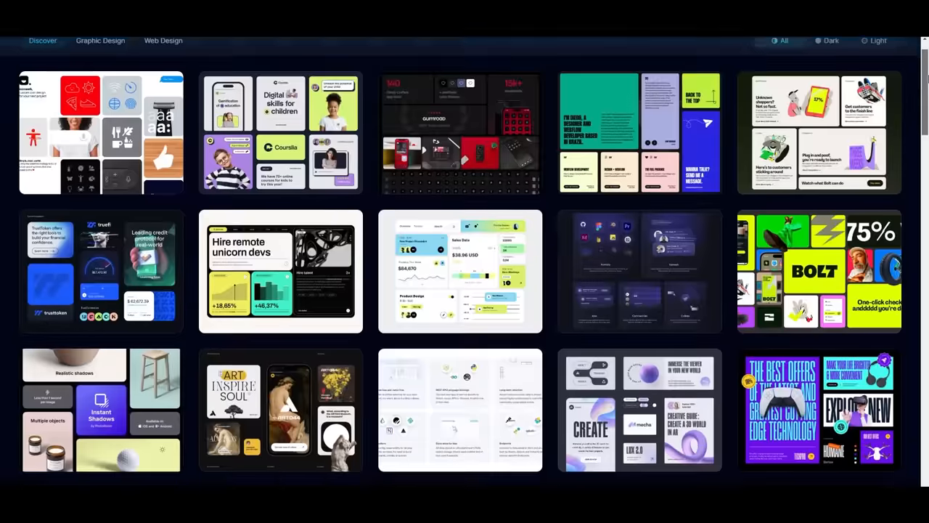
Scroll through the bento-grid thumbnails on the Discover tab
scroll("down", 3)
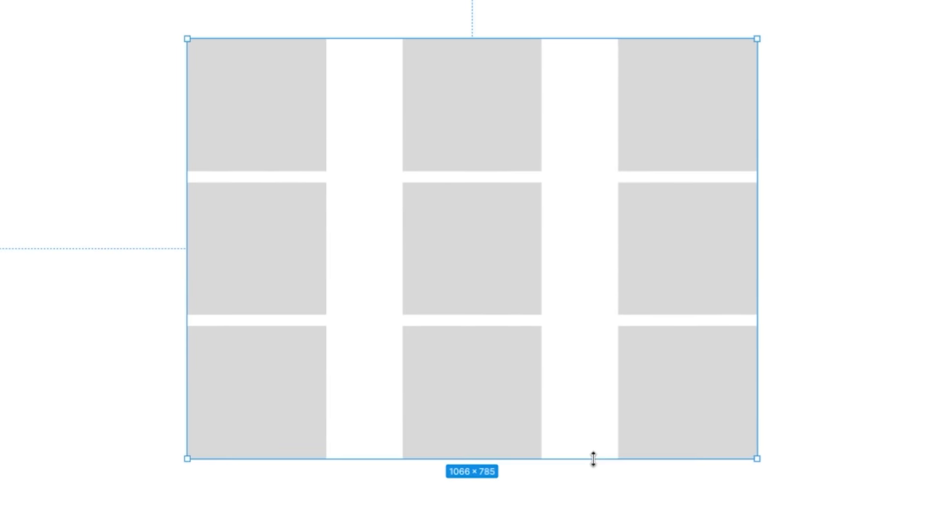
Drag the 3×3 grid frame's edge to resize it to 1066×785
left_click_drag(757, 457, 600, 458)
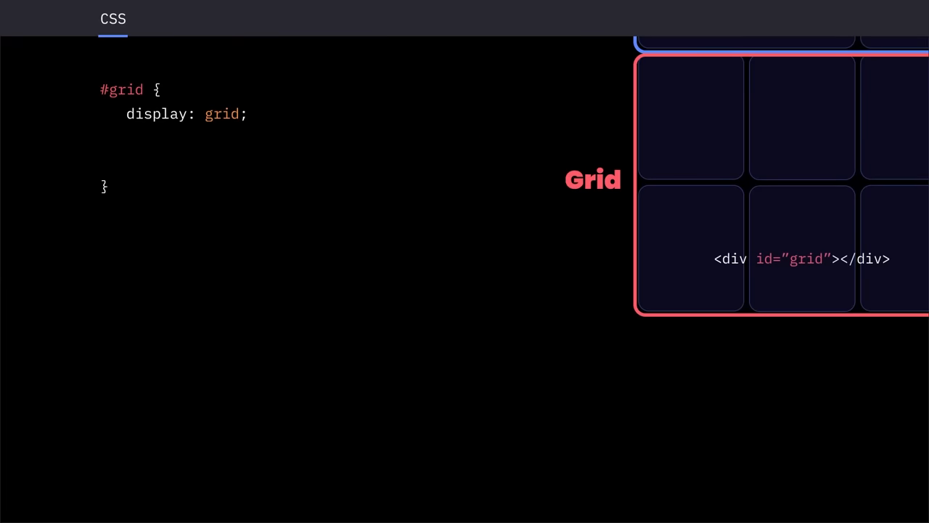
Add grid-template-columns: auto auto auto auto; inside the #grid rule
type("grid-template-columns: auto auto auto auto;")
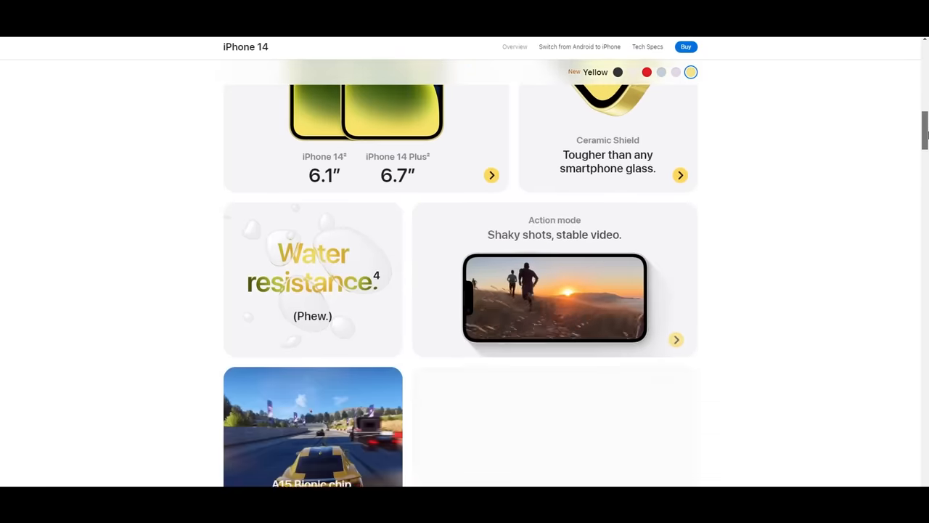
Scroll past the iPhone 14 bento tiles to Emergency SOS and Crash Detection
scroll("down", 3)
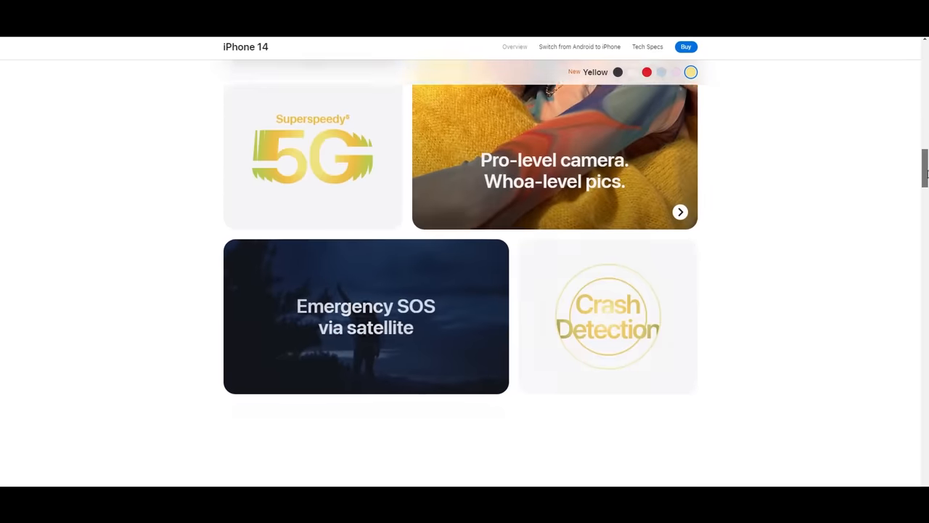
scroll("down", 3)
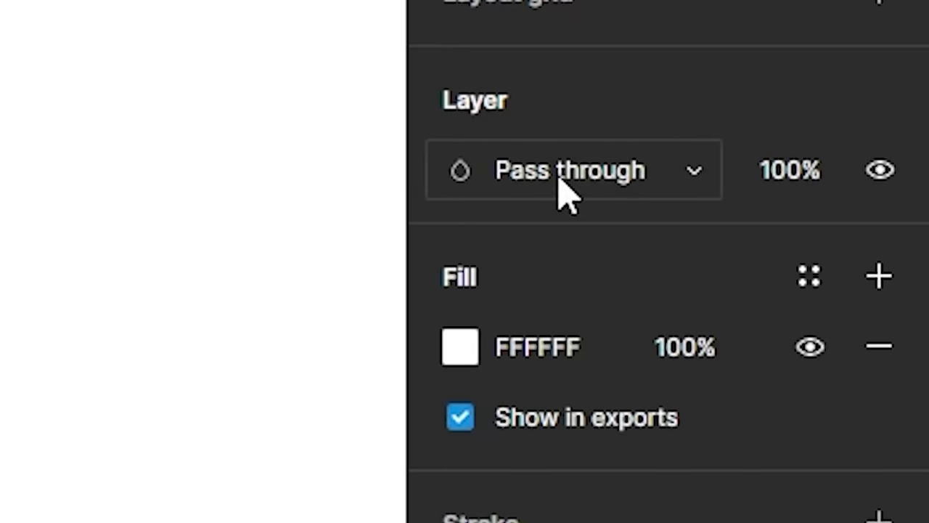
Open the Pass through blend mode dropdown in the Layer section
left_click(461, 347)
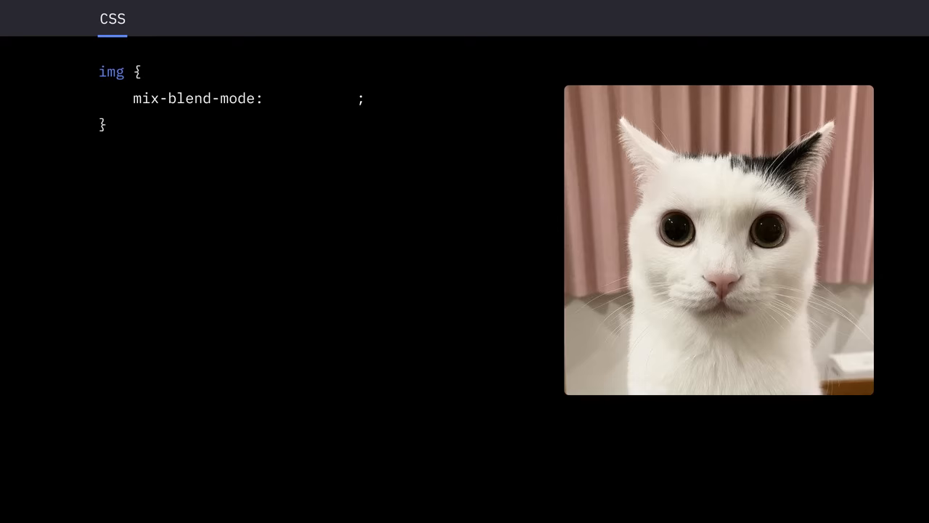
Set img mix-blend-mode to luminosity and img:hover mix-blend-mode to normal
type("luminosity")
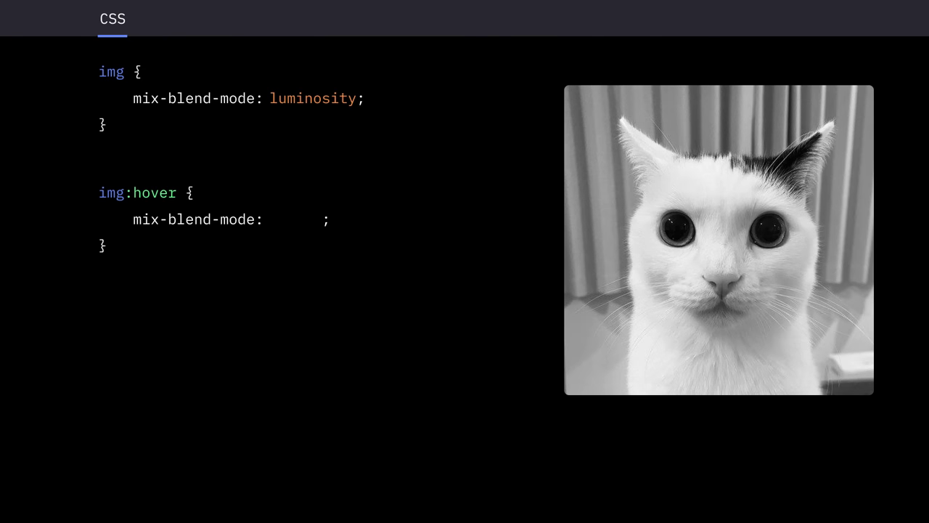
type("normal")
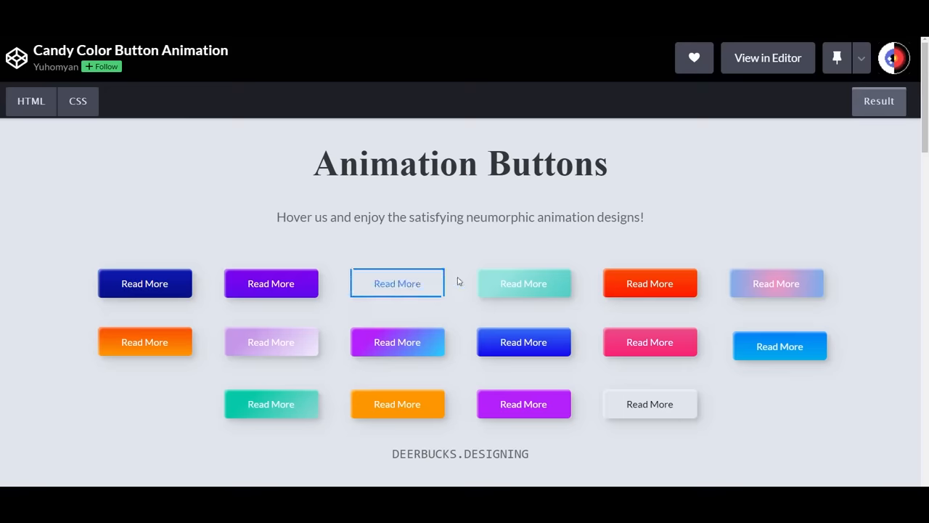
mouse_move(522, 344)
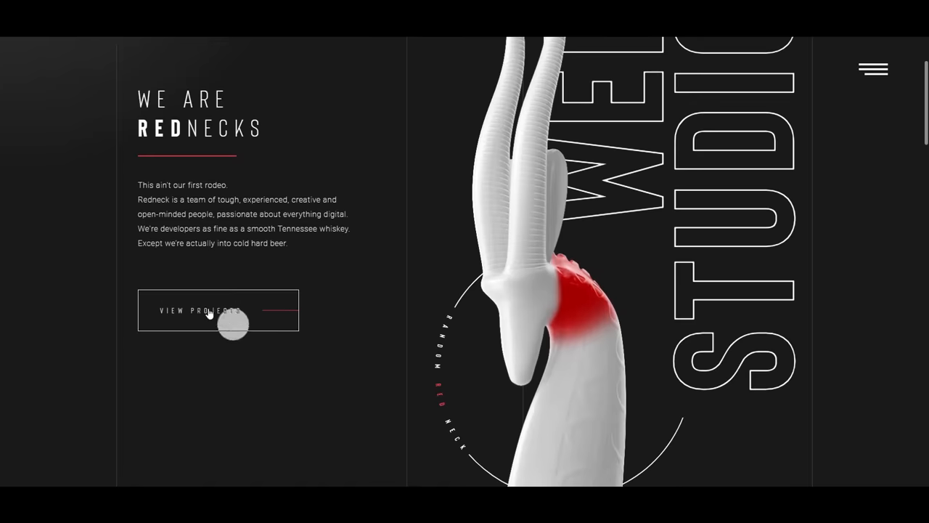
mouse_move(249, 311)
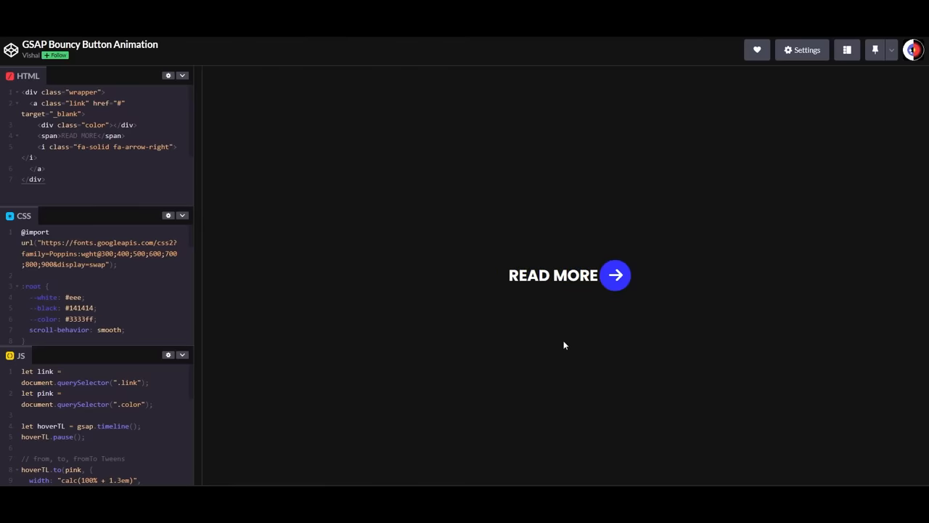
mouse_move(558, 288)
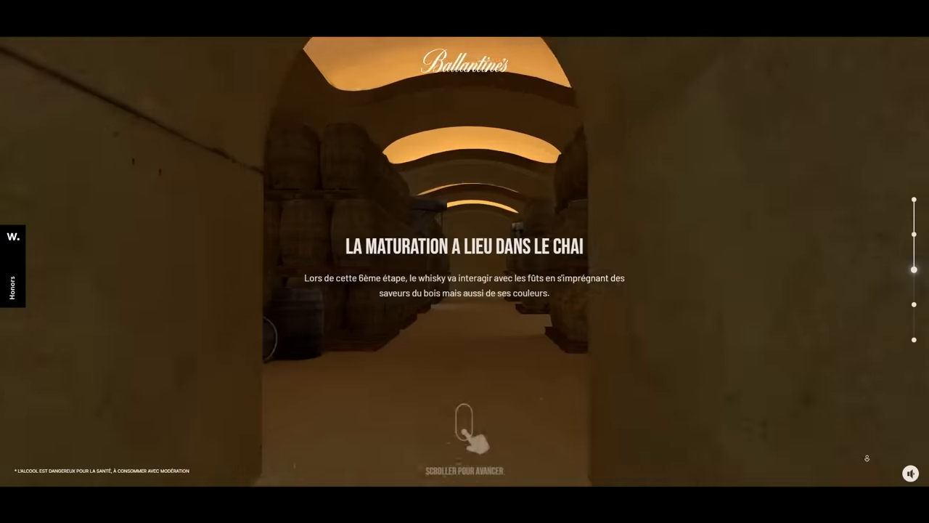
Scroll the Ballantine's site and Spline pen, then orbit spline.design's bunny tile scene
scroll("down", 3)
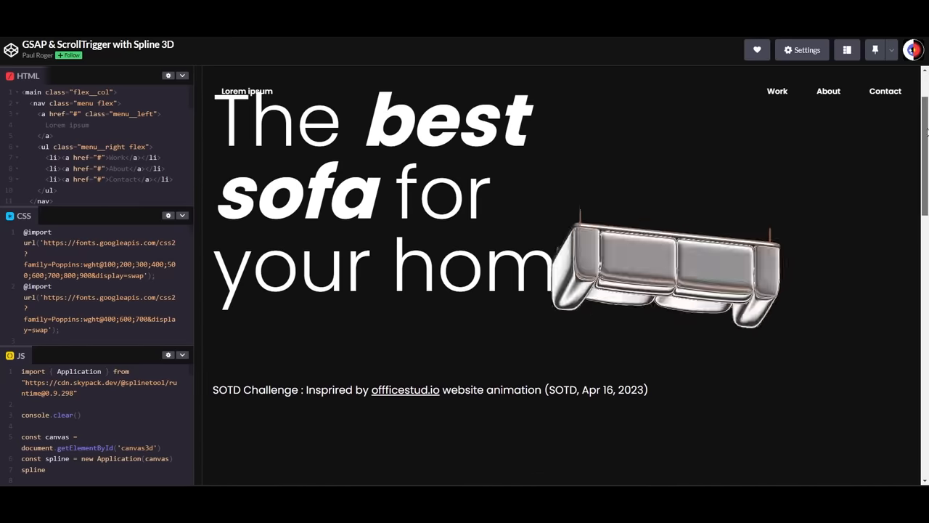
scroll("down", 3)
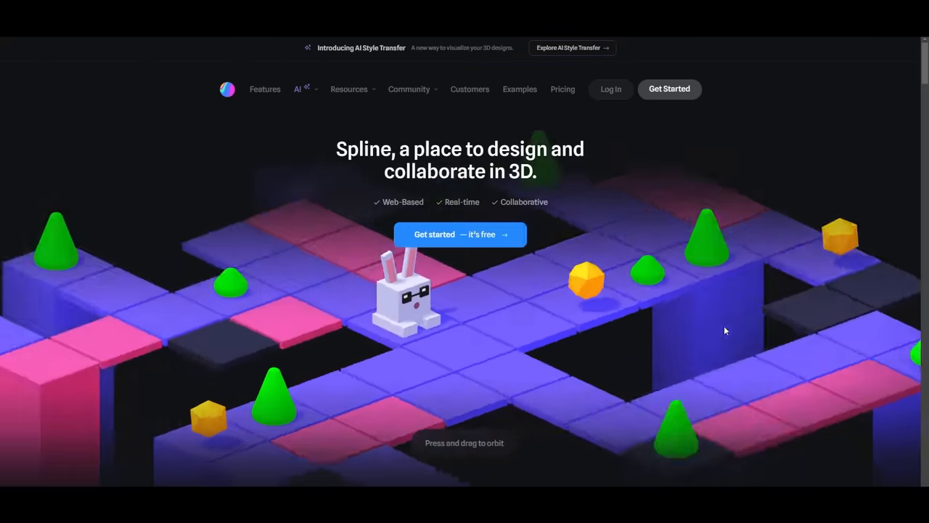
left_click_drag(725, 330, 432, 305)
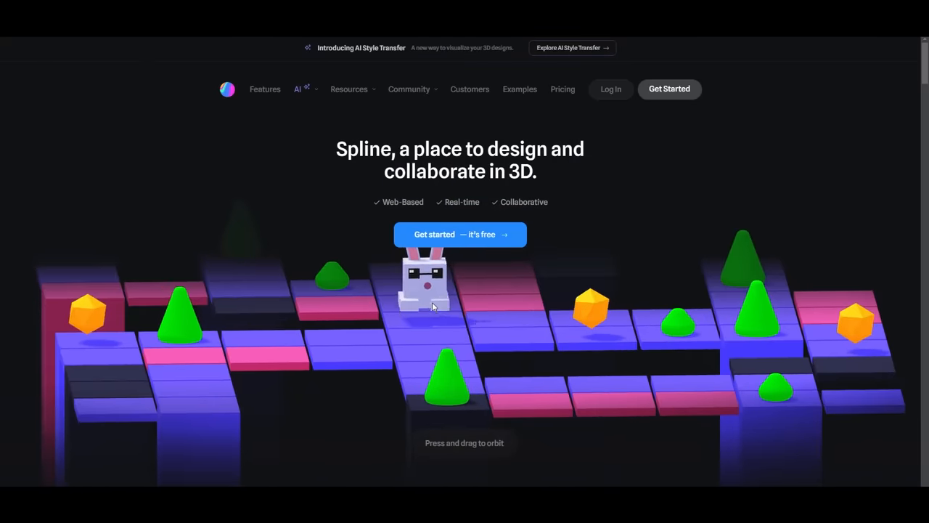
left_click(460, 233)
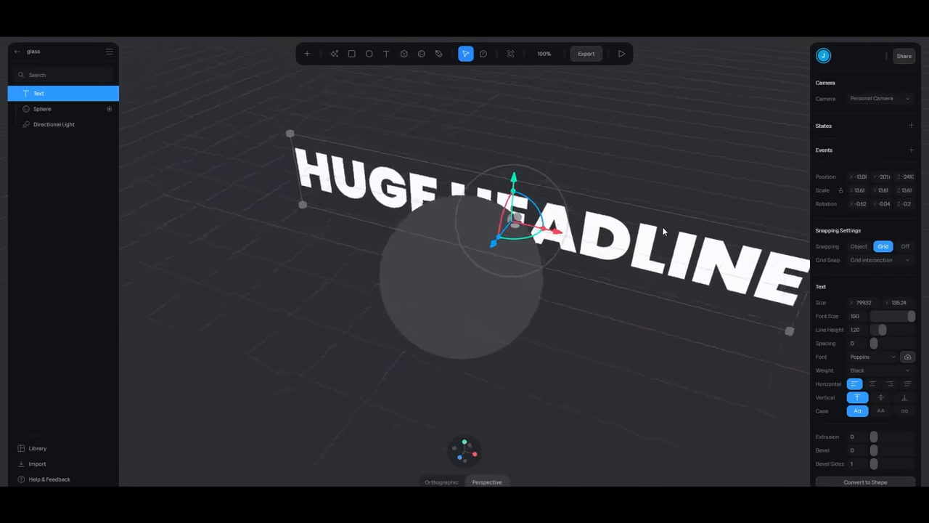
Open Spline's export options, past 3D Formats, to the Viewer (Integrated Embed) settings
left_click(586, 53)
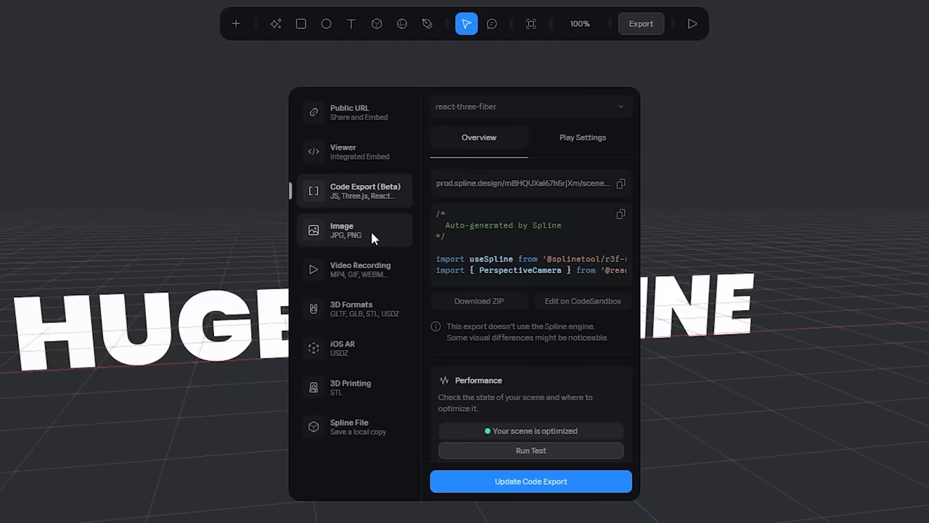
left_click(352, 309)
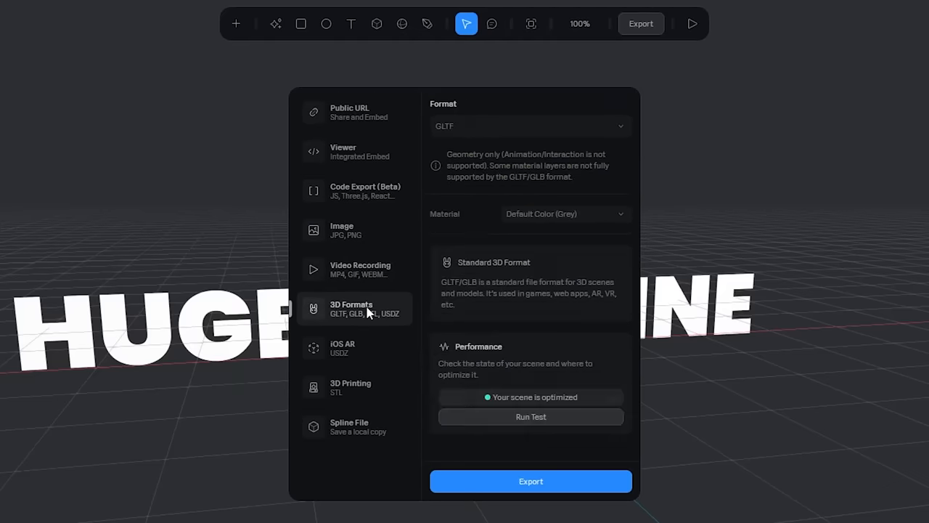
left_click(359, 151)
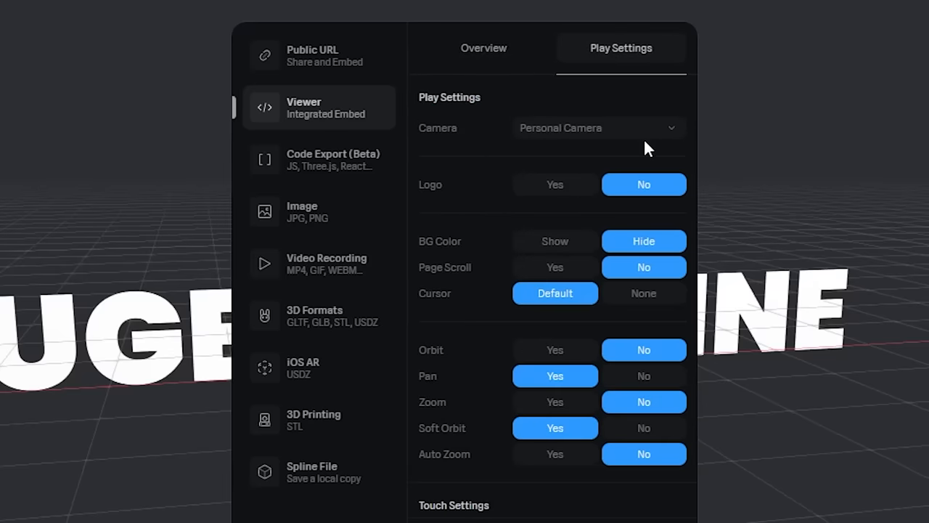
scroll("down", 3)
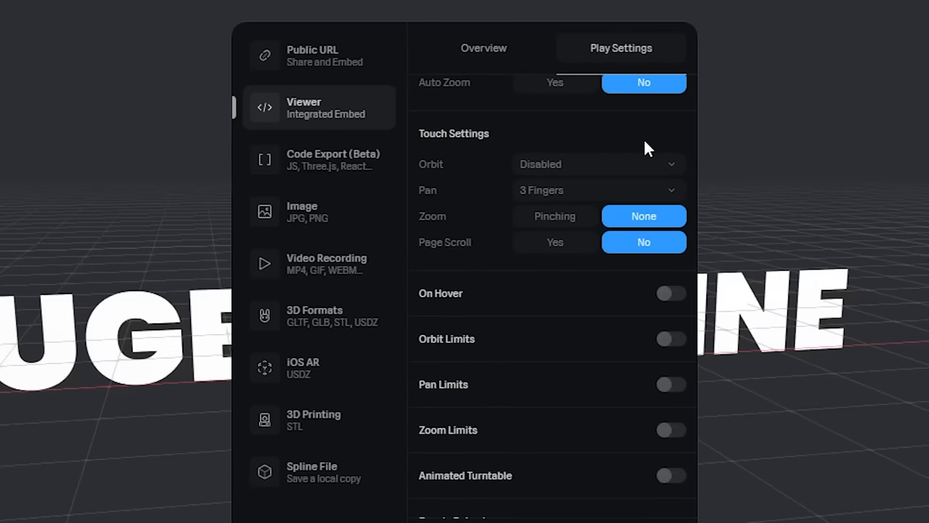
left_click(671, 293)
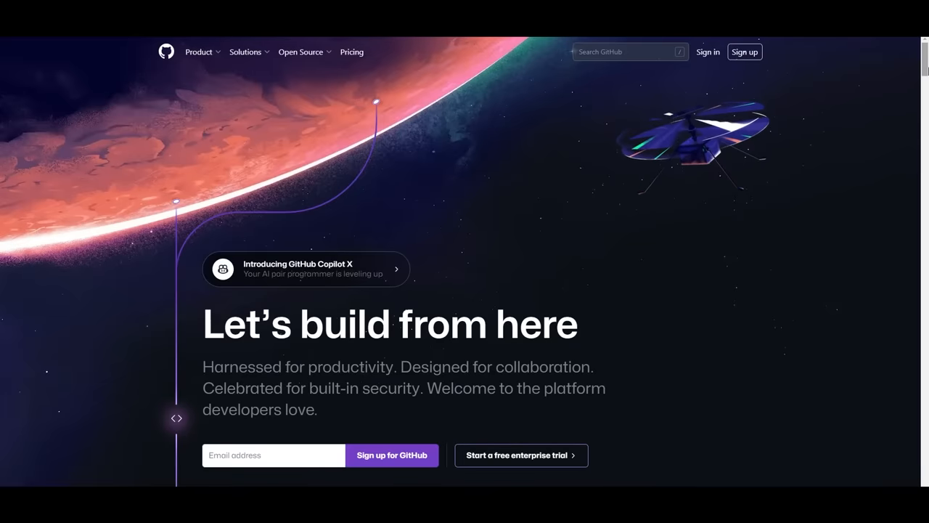
Scroll the GitHub homepage down, then move on to the motion.ed 'CARD AFTER CARD' page
scroll("down", 3)
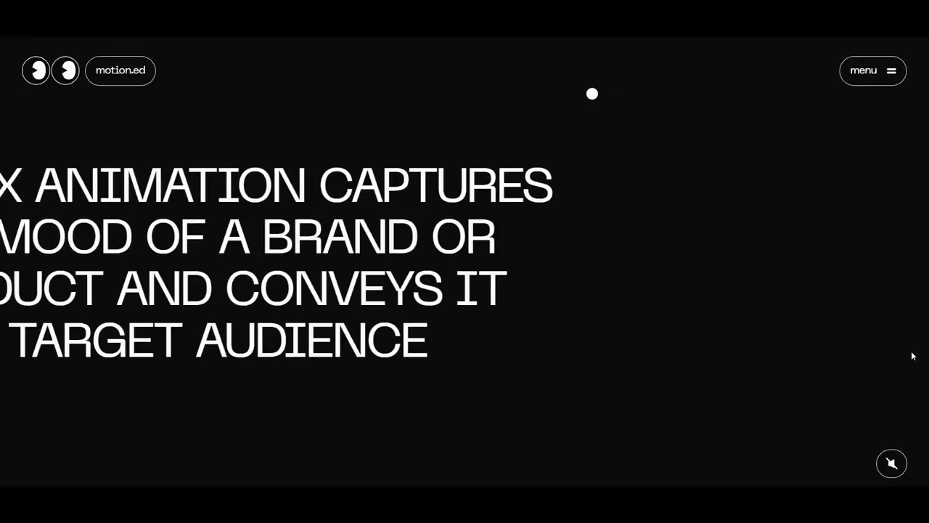
scroll("down", 3)
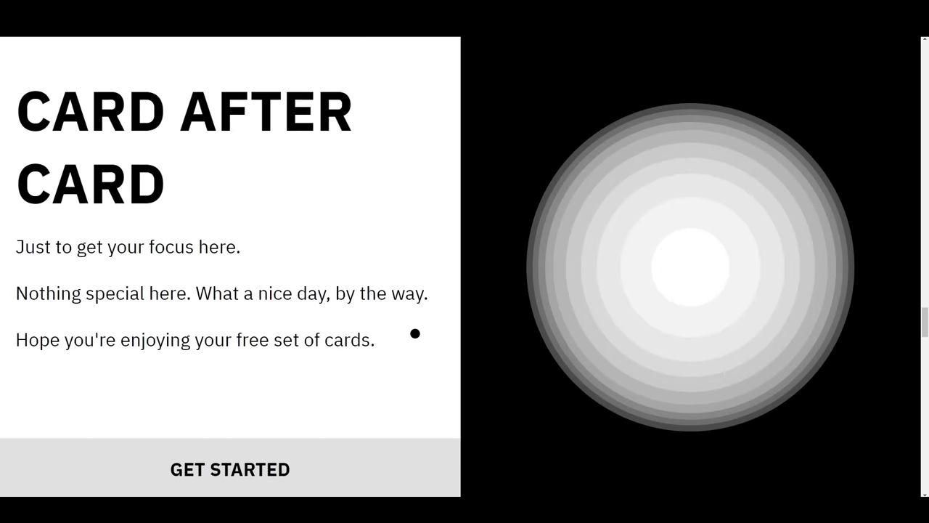
Open the Card After Card demo and scroll through Material Design and the report site
left_click(230, 469)
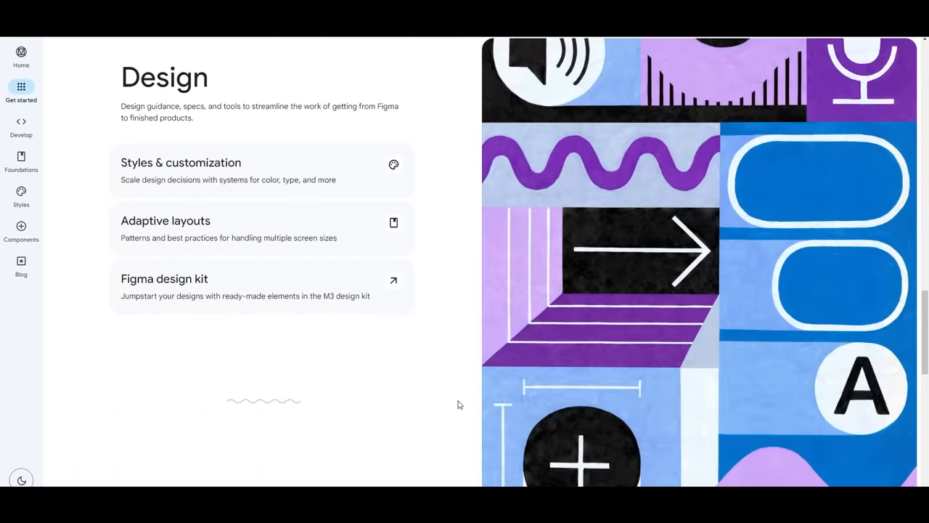
scroll("down", 3)
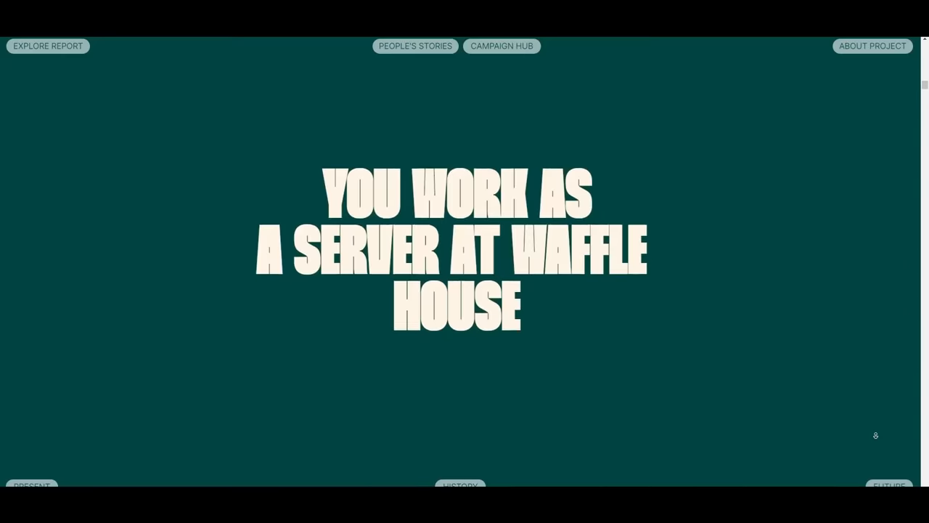
scroll("down", 3)
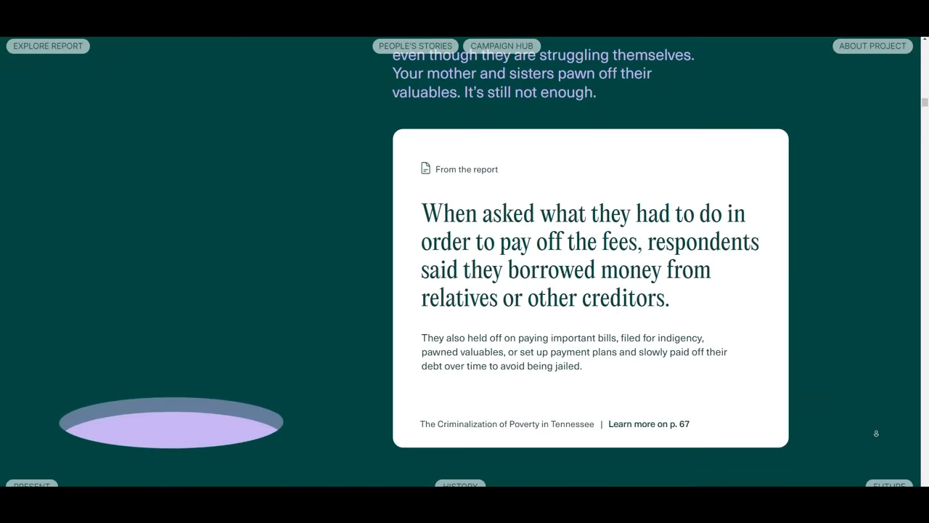
scroll("down", 3)
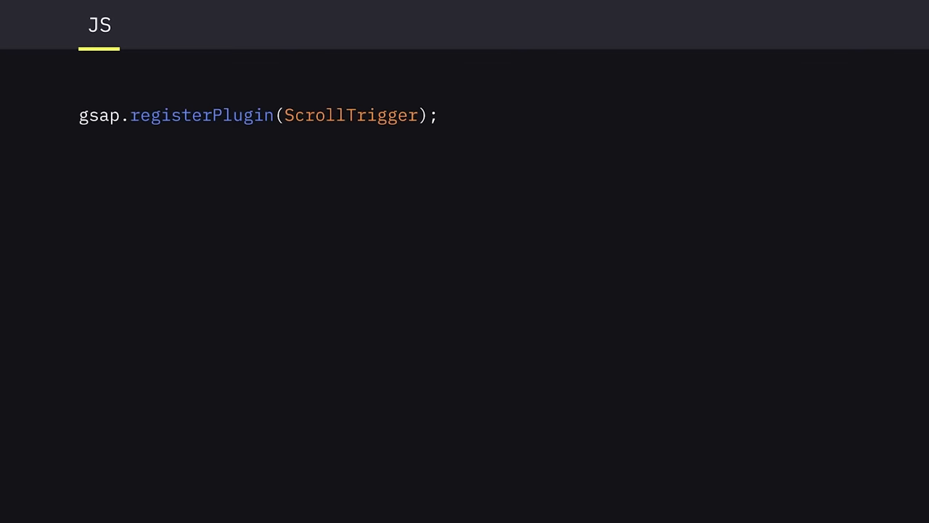
Type gsap.to('.element') with x -100, trigger '.element', start 'top center', end 100
type("gsap.to('.element', {")
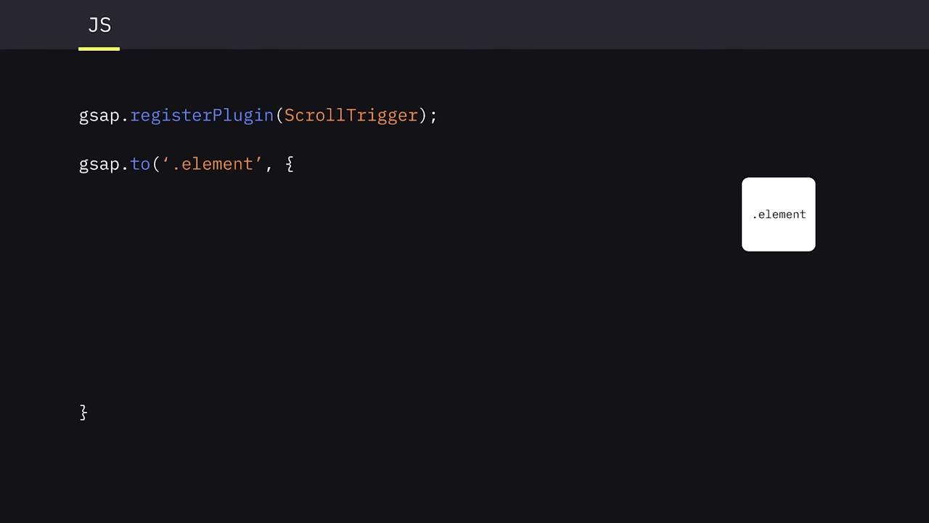
type("x: -100,")
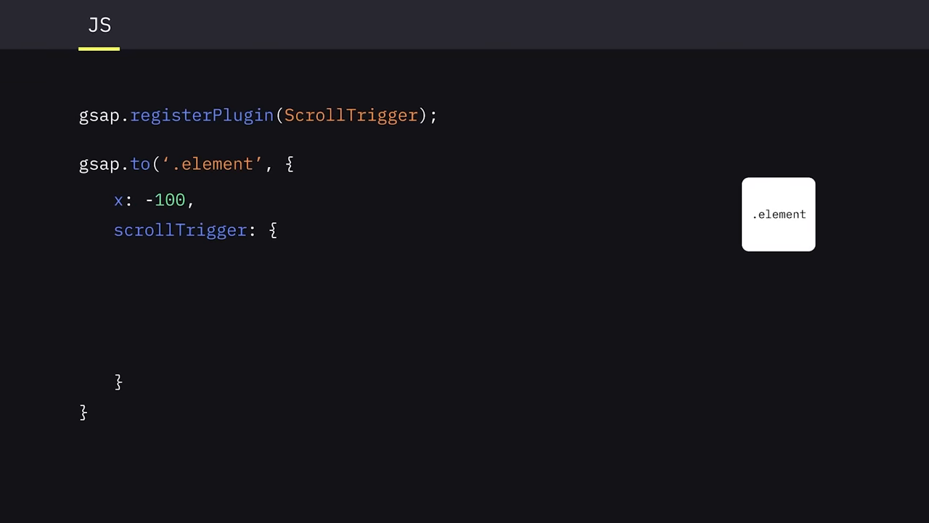
type("trigger: '.element',")
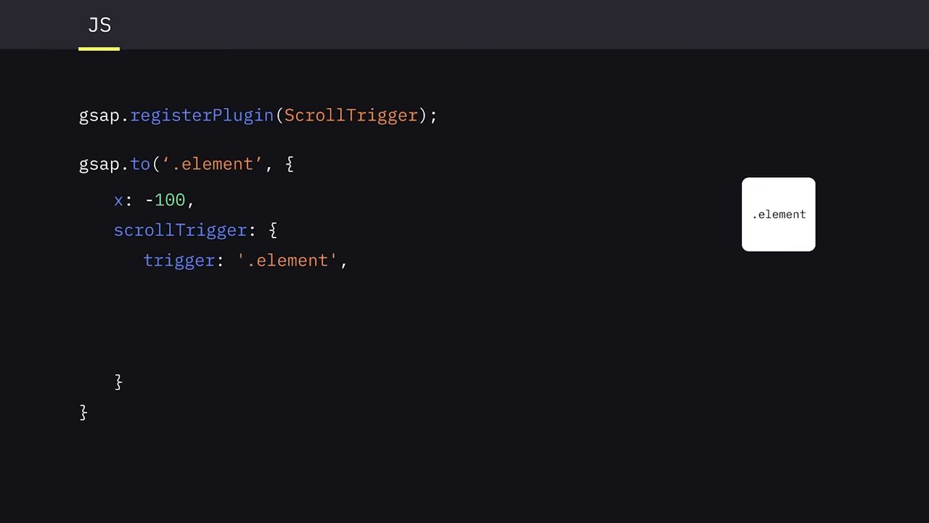
type("start: 'top center',")
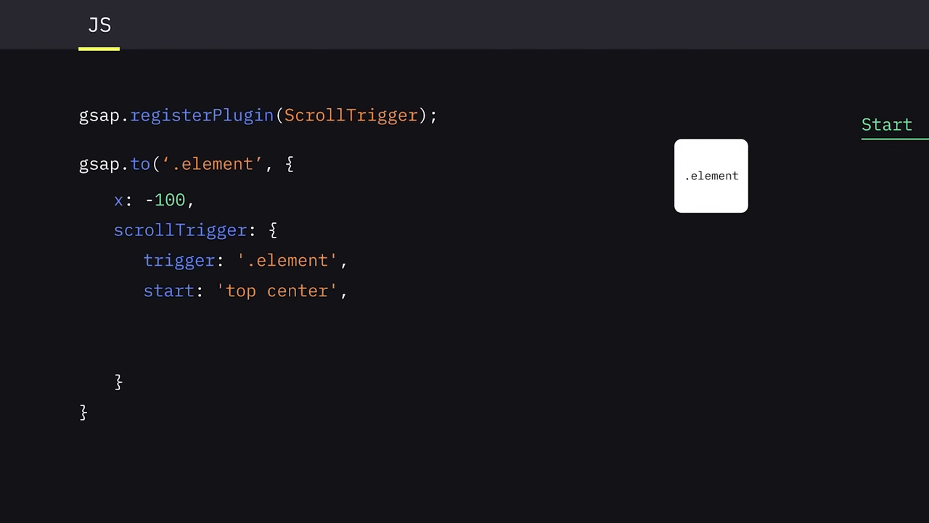
type("end: 100,")
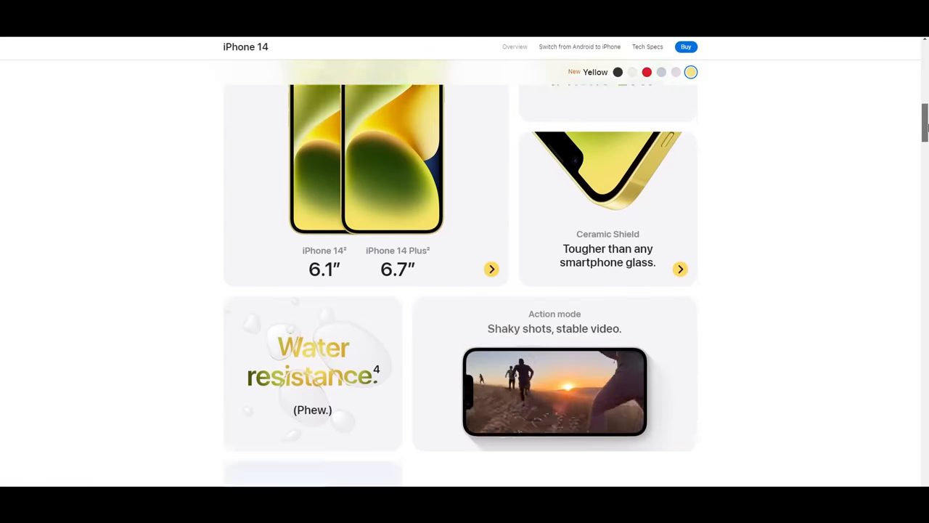
Scroll the iPhone 14 page, then Giulia Gartner's portfolio down to the eagle hunter photo
scroll("down", 3)
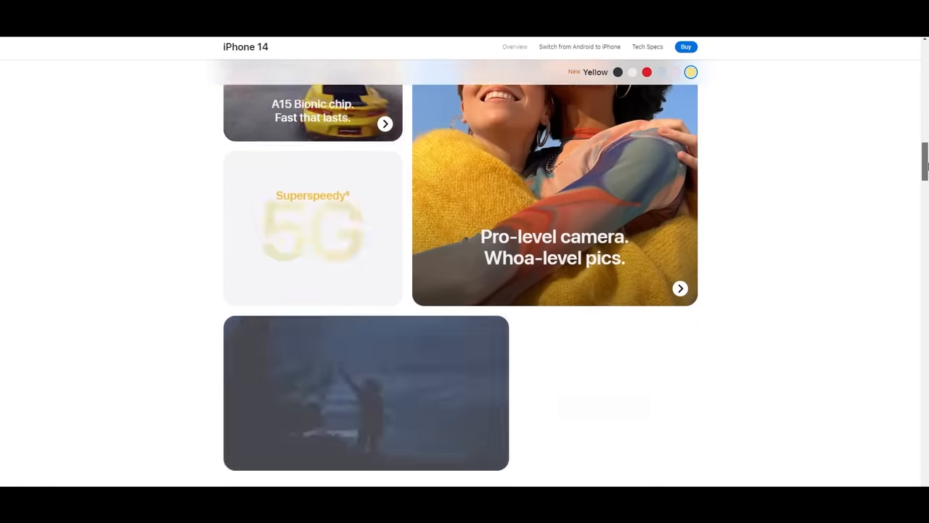
scroll("down", 3)
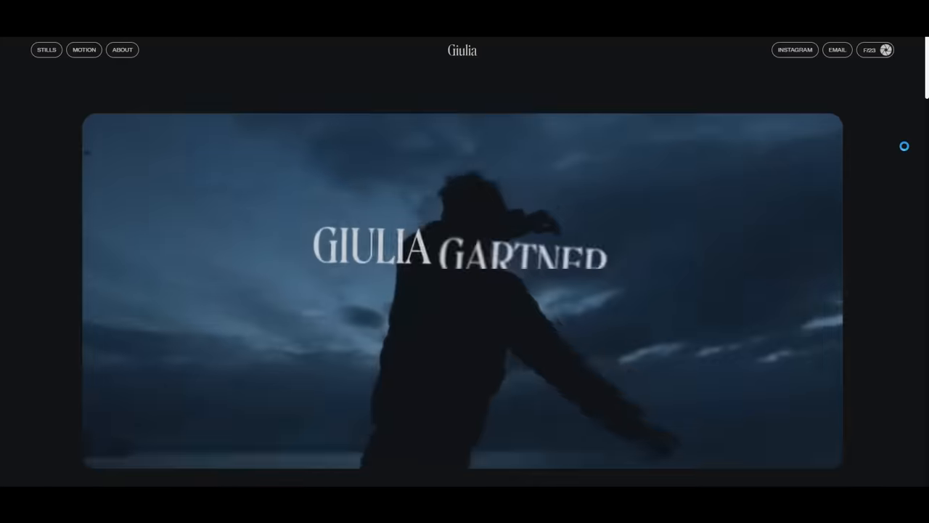
scroll("down", 3)
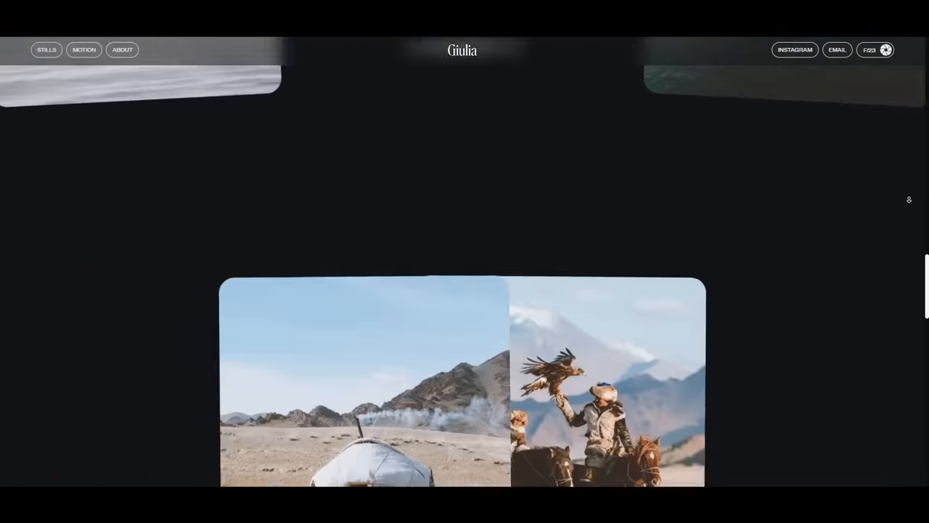